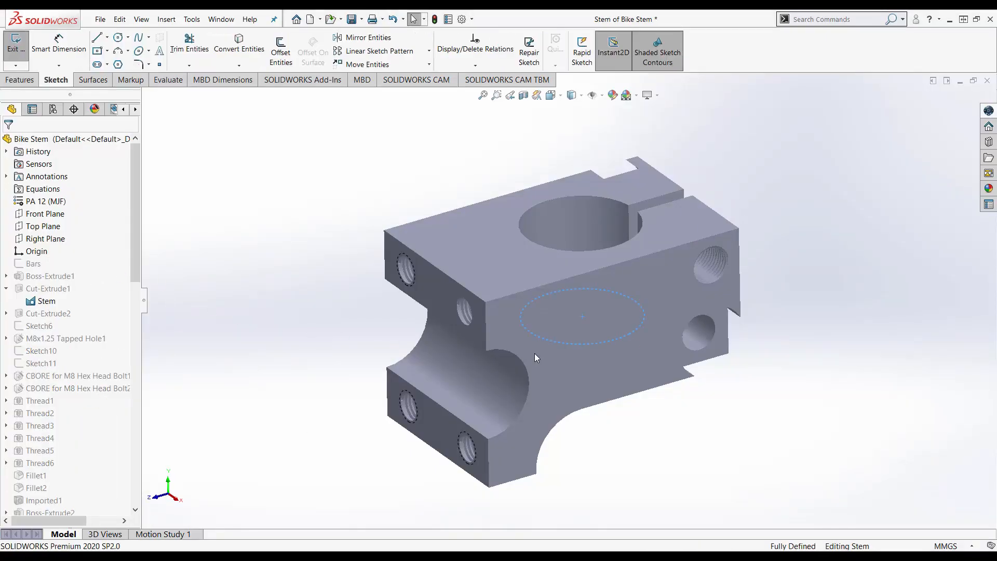
# - Exit the active sketch before setting up the bike stem topology study
pyautogui.click(14, 48)
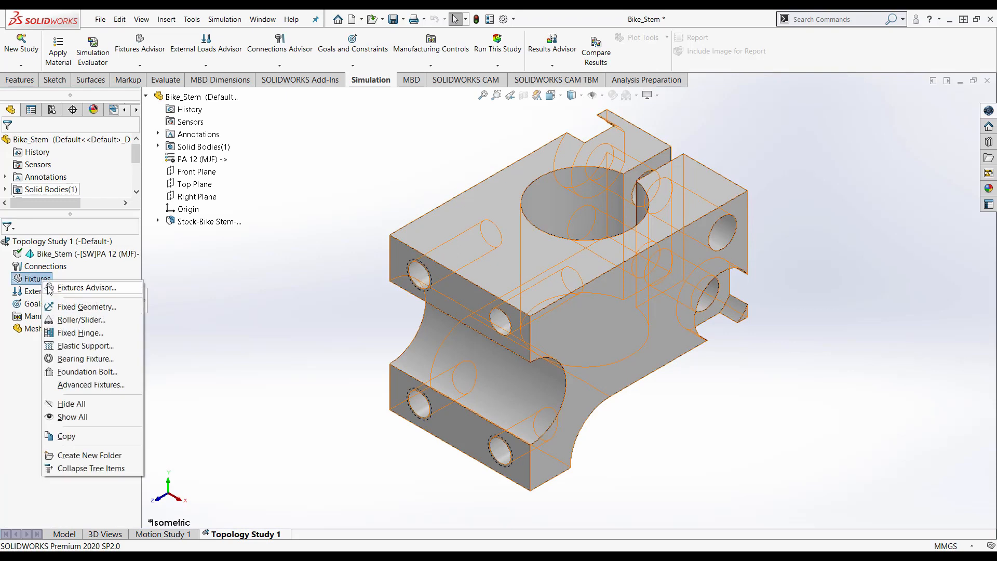
# - Fully fix the steerer bore faces and apply 500 lbf in English (IPS) units
pyautogui.click(87, 306)
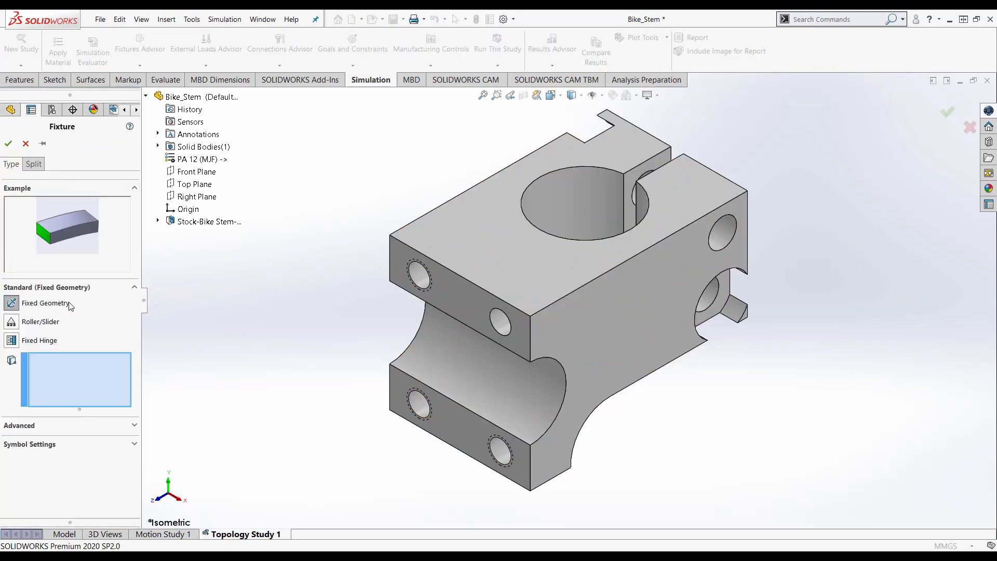
pyautogui.click(576, 194)
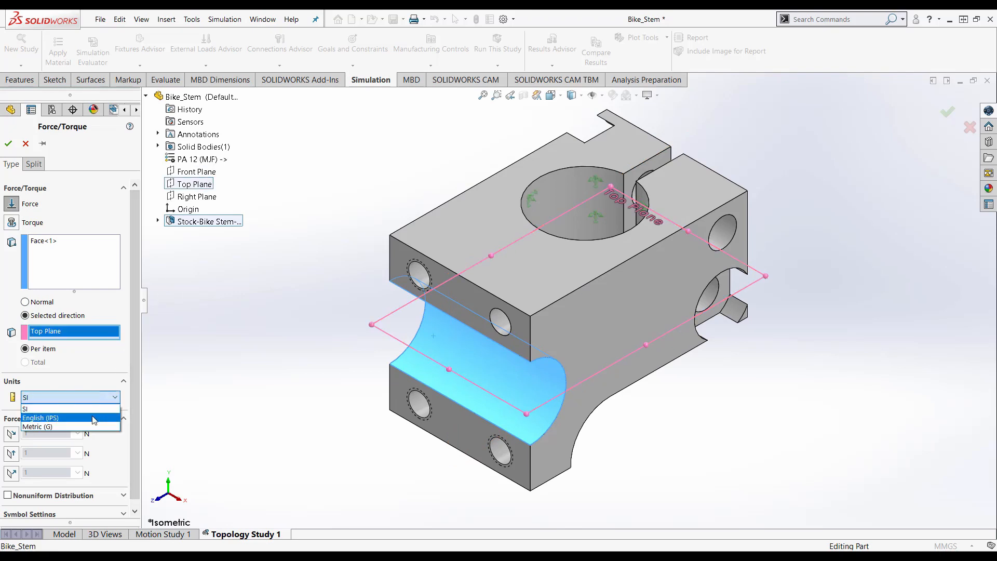
pyautogui.click(41, 417)
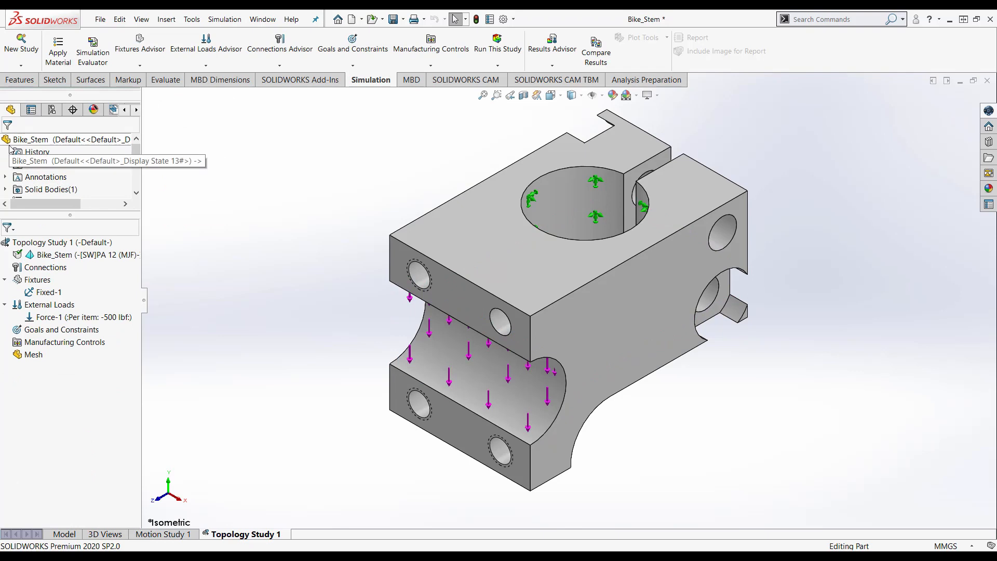
pyautogui.click(60, 329)
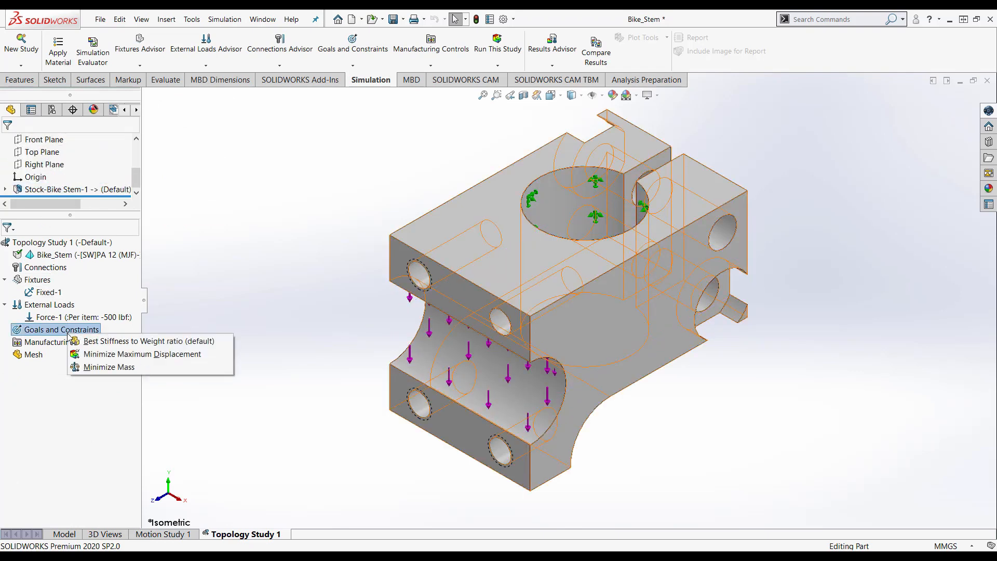
# - Target best stiffness-to-weight ratio with a mass constraint reducing the part by 30 percent
pyautogui.click(149, 340)
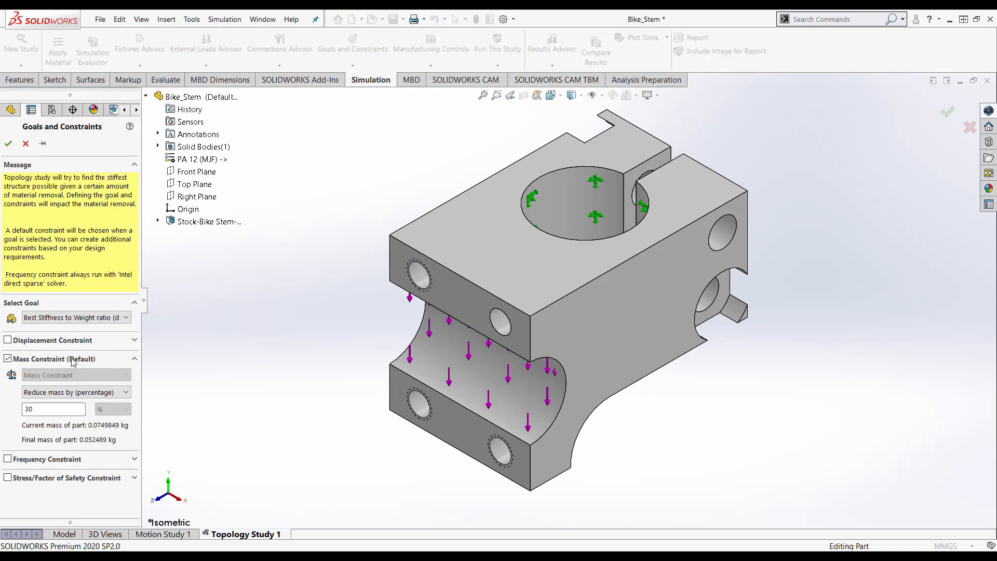
pyautogui.write('70')
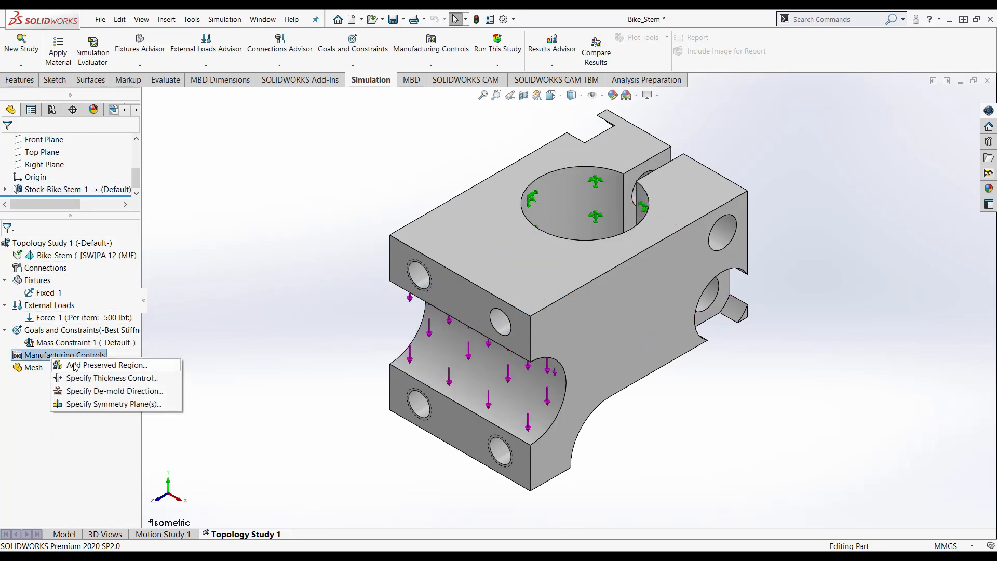
# - Preserve the mounting hole faces, then mesh the stem and run the study
pyautogui.click(107, 365)
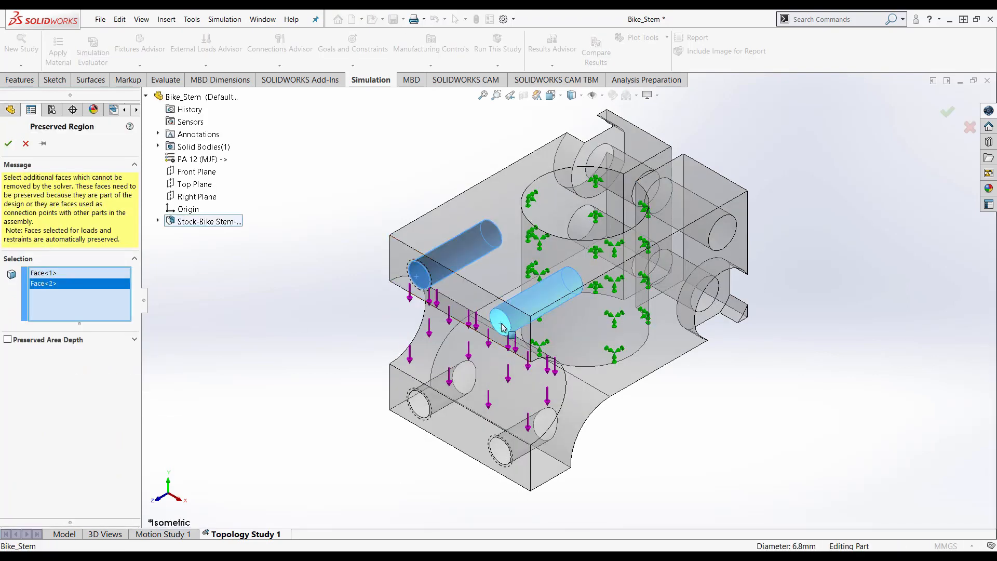
pyautogui.click(684, 280)
pyautogui.write('1')
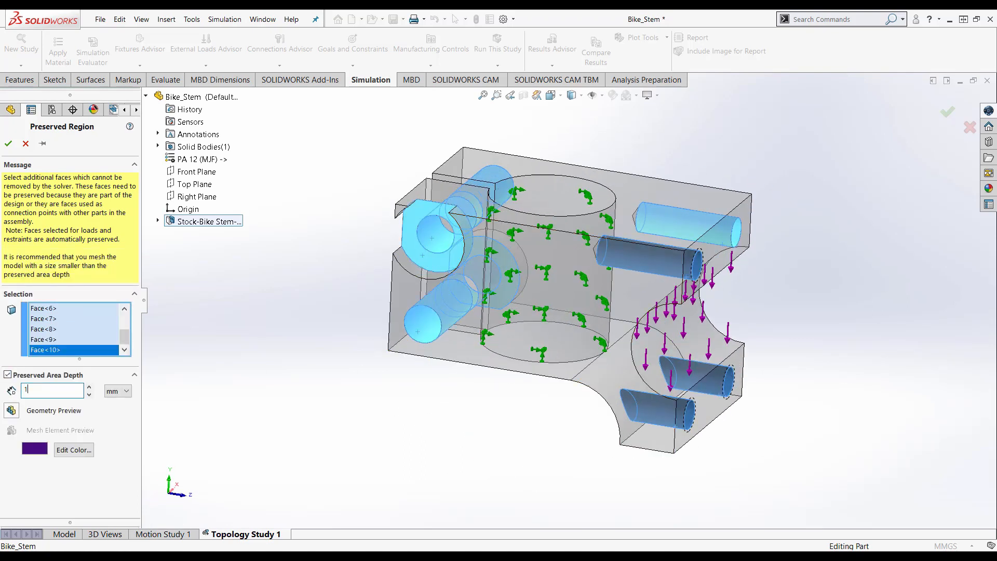
pyautogui.click(8, 126)
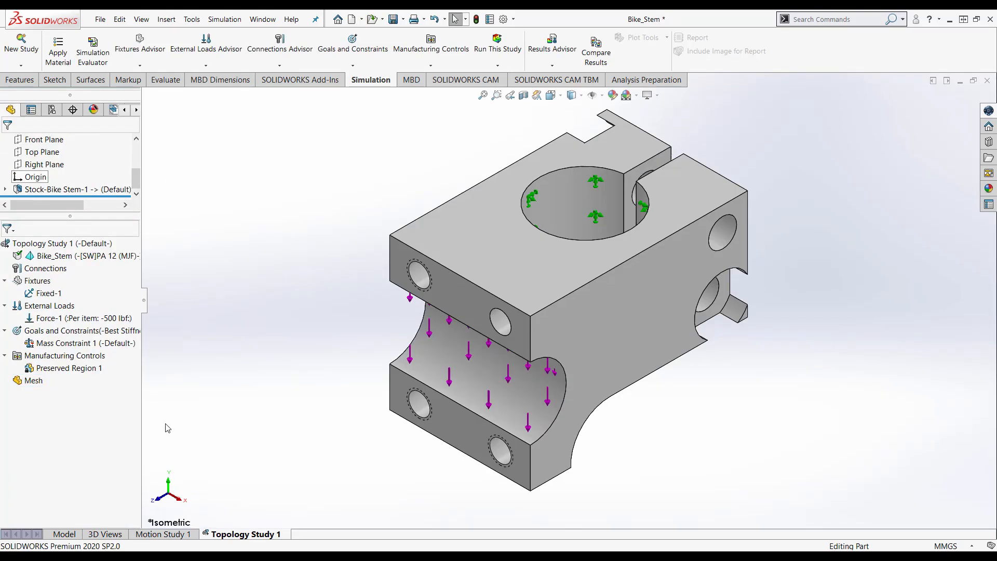
pyautogui.rightClick(33, 380)
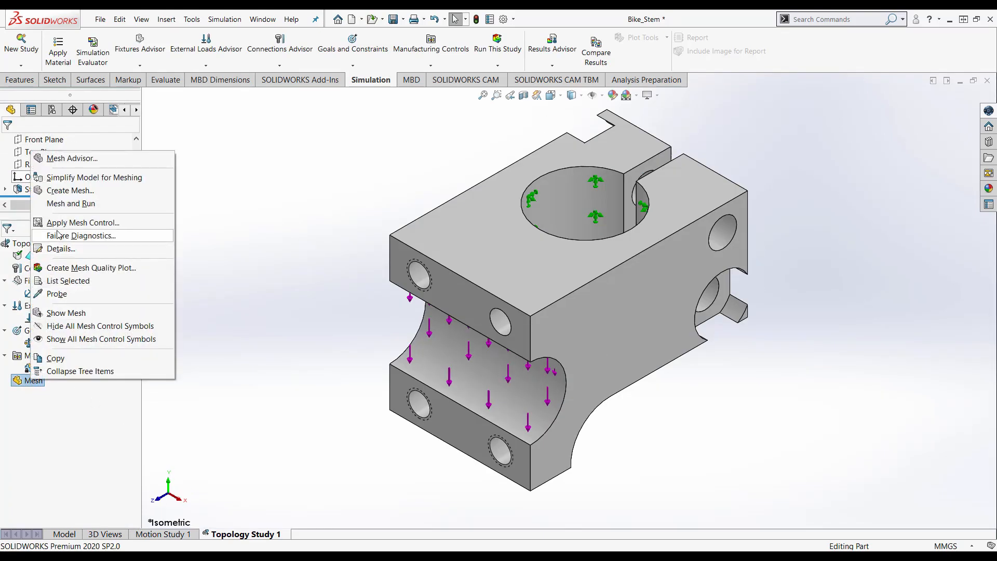
pyautogui.click(71, 203)
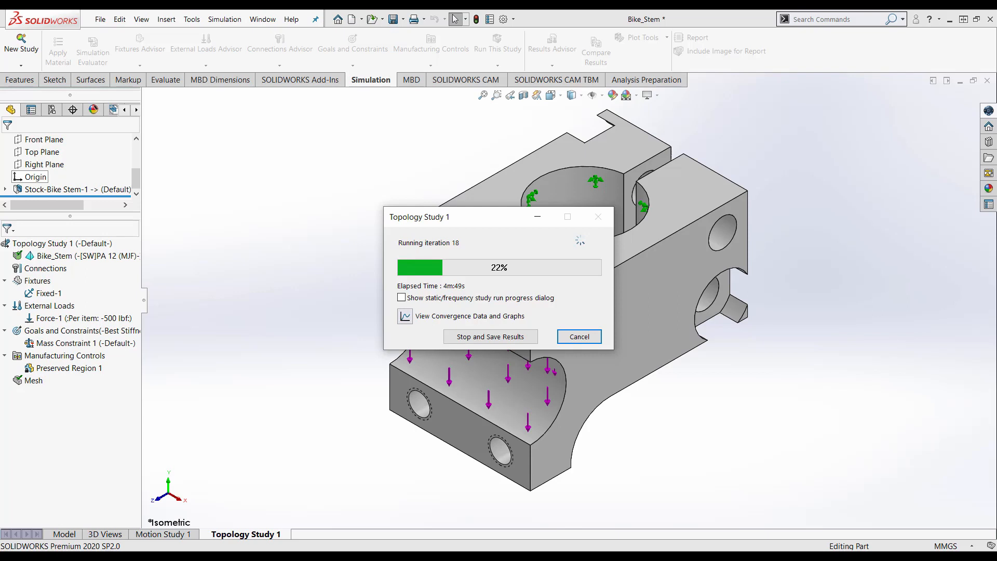